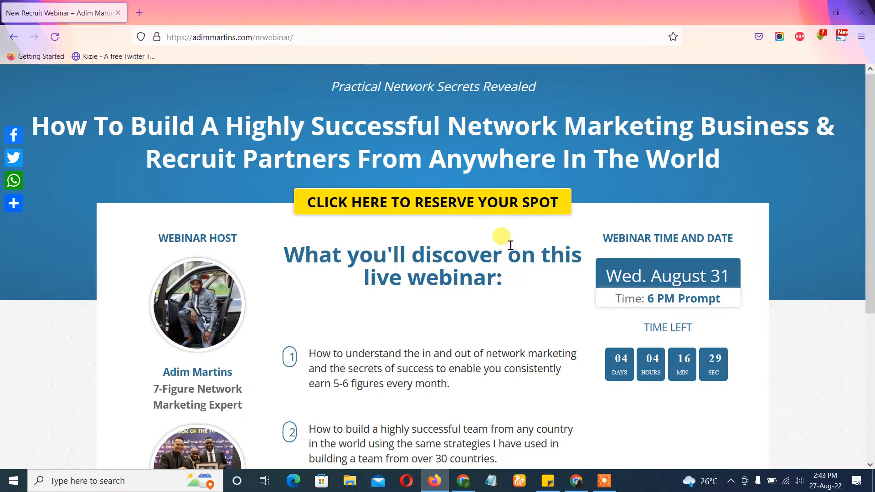
{"action": "mouse_move", "coordinate": [716, 217]}
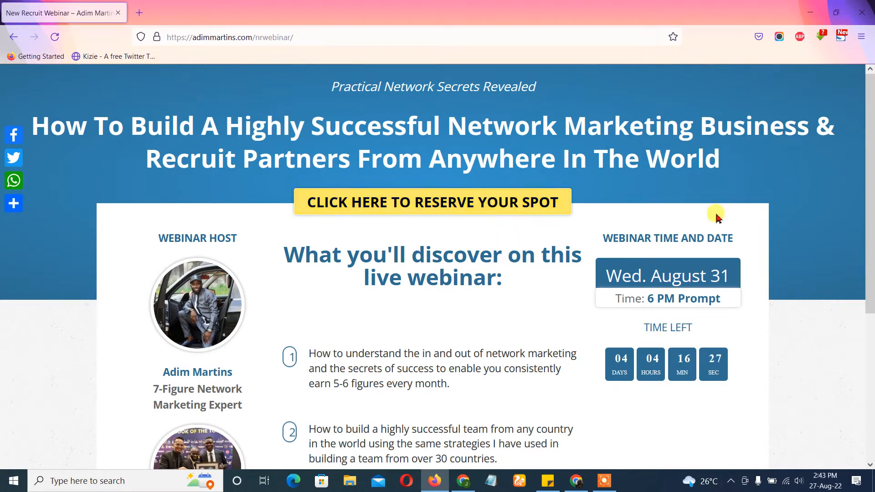
Step: Reserve a webinar spot by filling the popup form with name 'ig' and submitting the registration
{"action": "scroll", "scroll_direction": "down", "scroll_amount": 3}
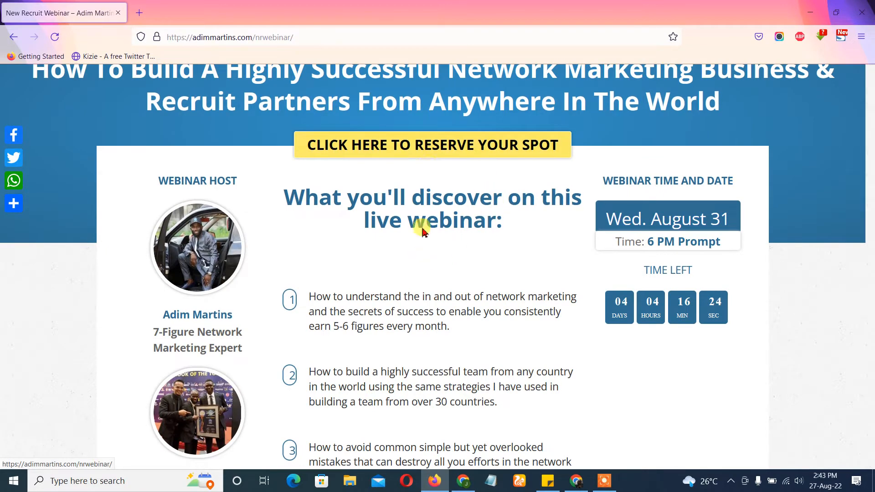
{"action": "left_click", "coordinate": [432, 145]}
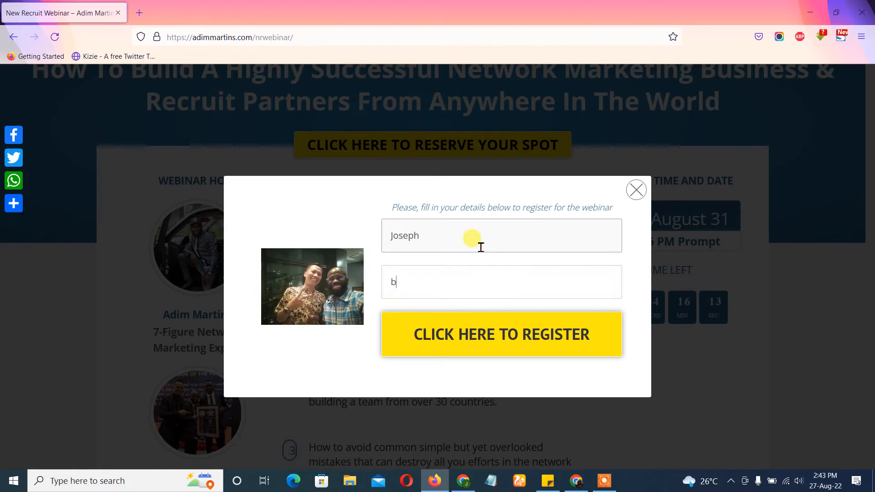
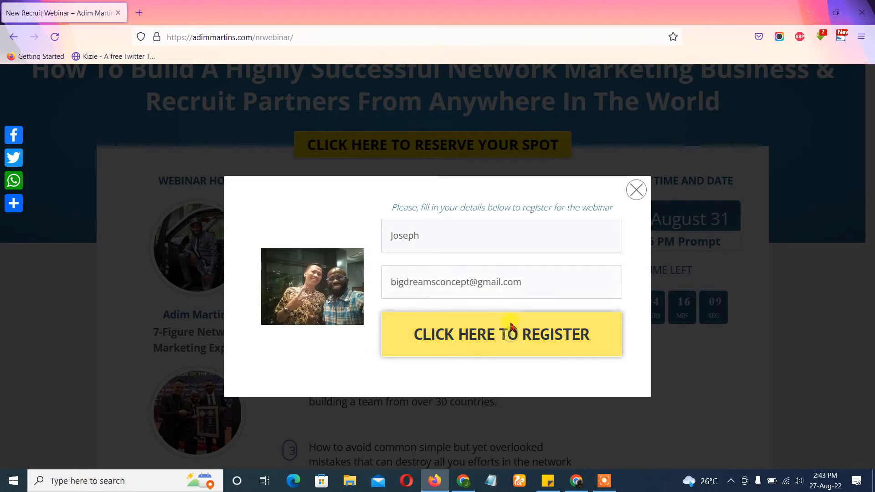
{"action": "left_click", "coordinate": [501, 334]}
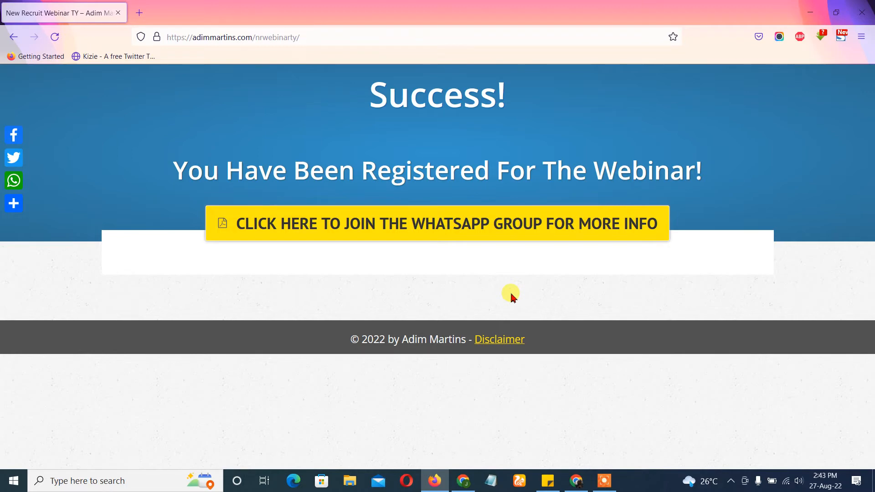
{"action": "mouse_move", "coordinate": [463, 225]}
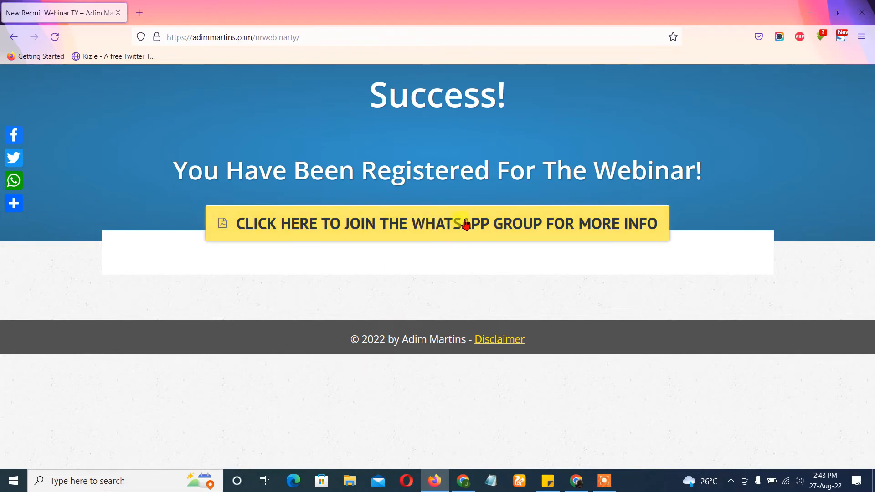
{"action": "mouse_move", "coordinate": [458, 230]}
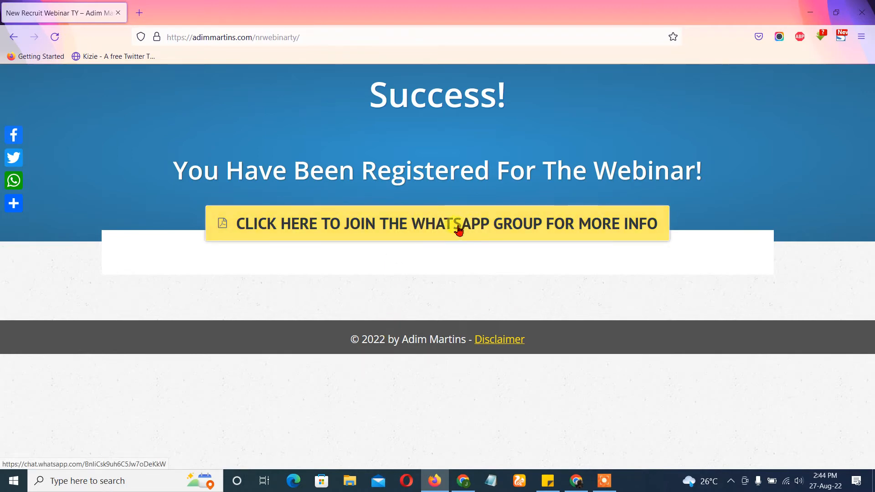